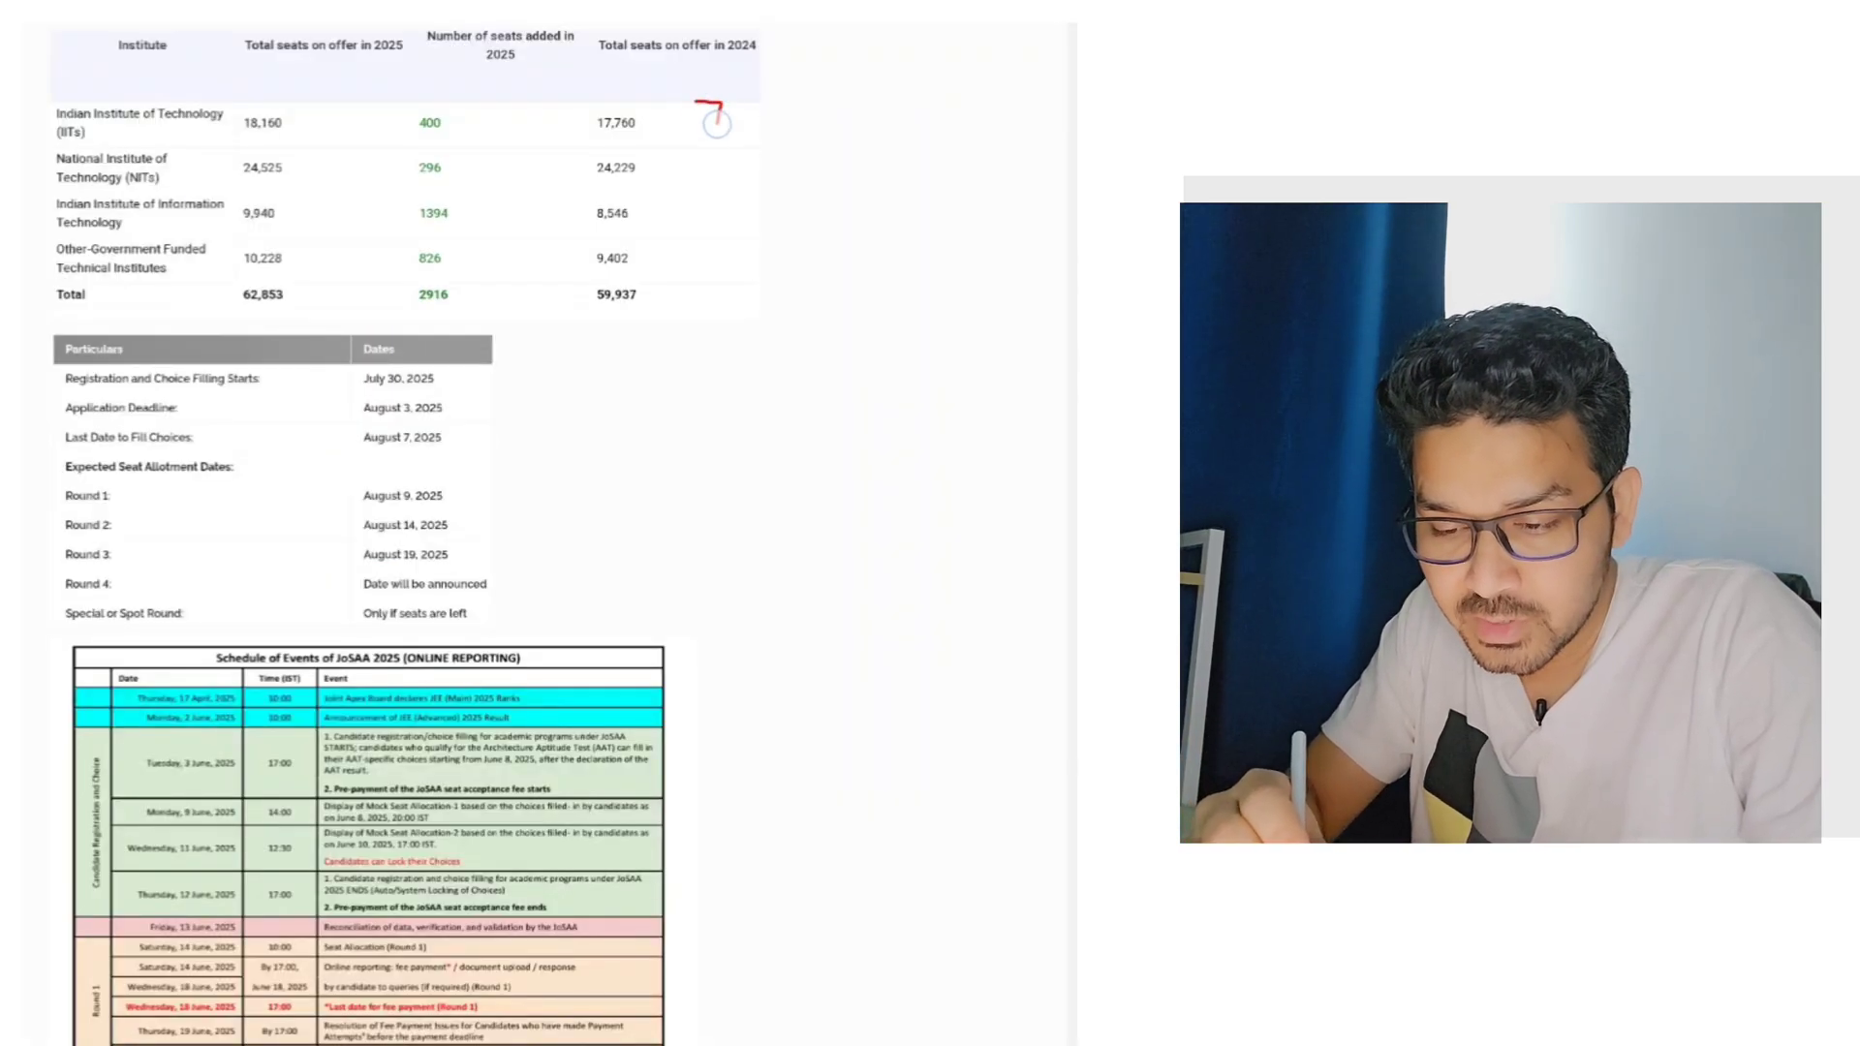
# Bracket the 2024 totals, underline 2916, circle 62,853, and write 17760 + 400 = 18160
pyautogui.moveTo(712, 113); pyautogui.dragTo(729, 274)
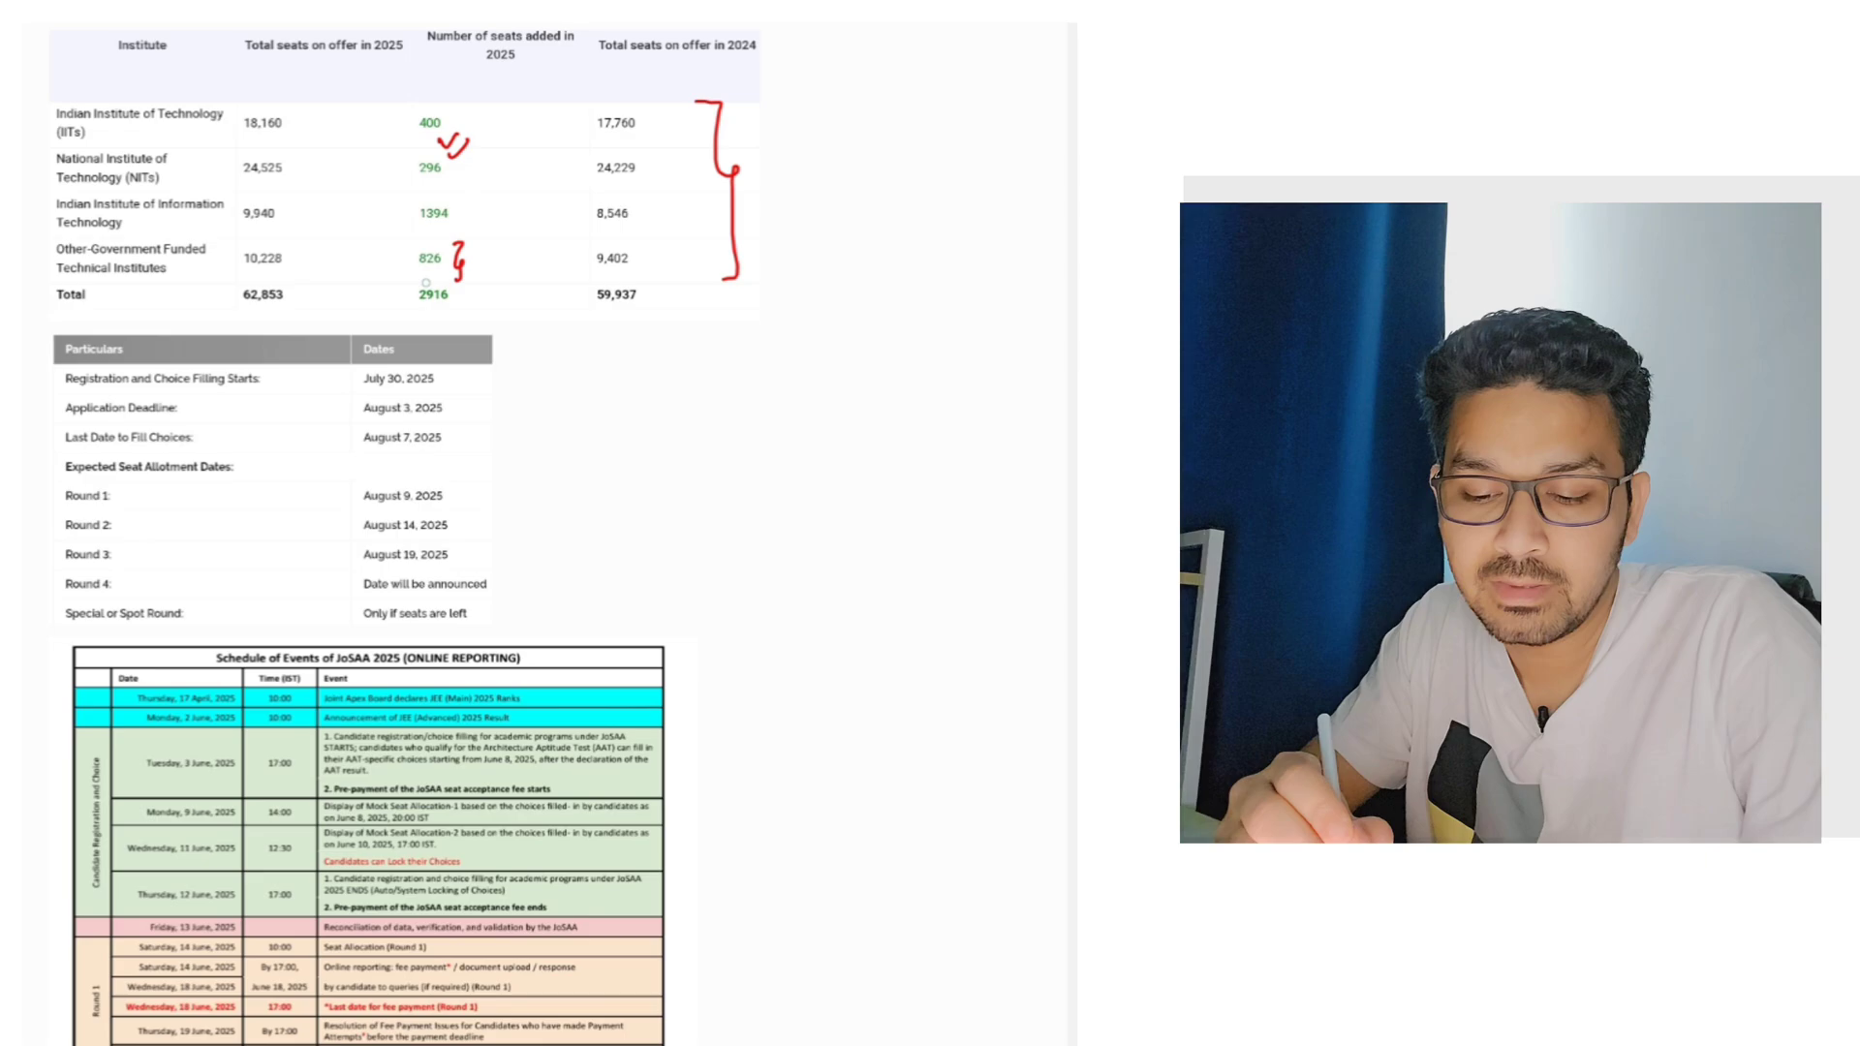
pyautogui.moveTo(415, 311); pyautogui.dragTo(463, 306)
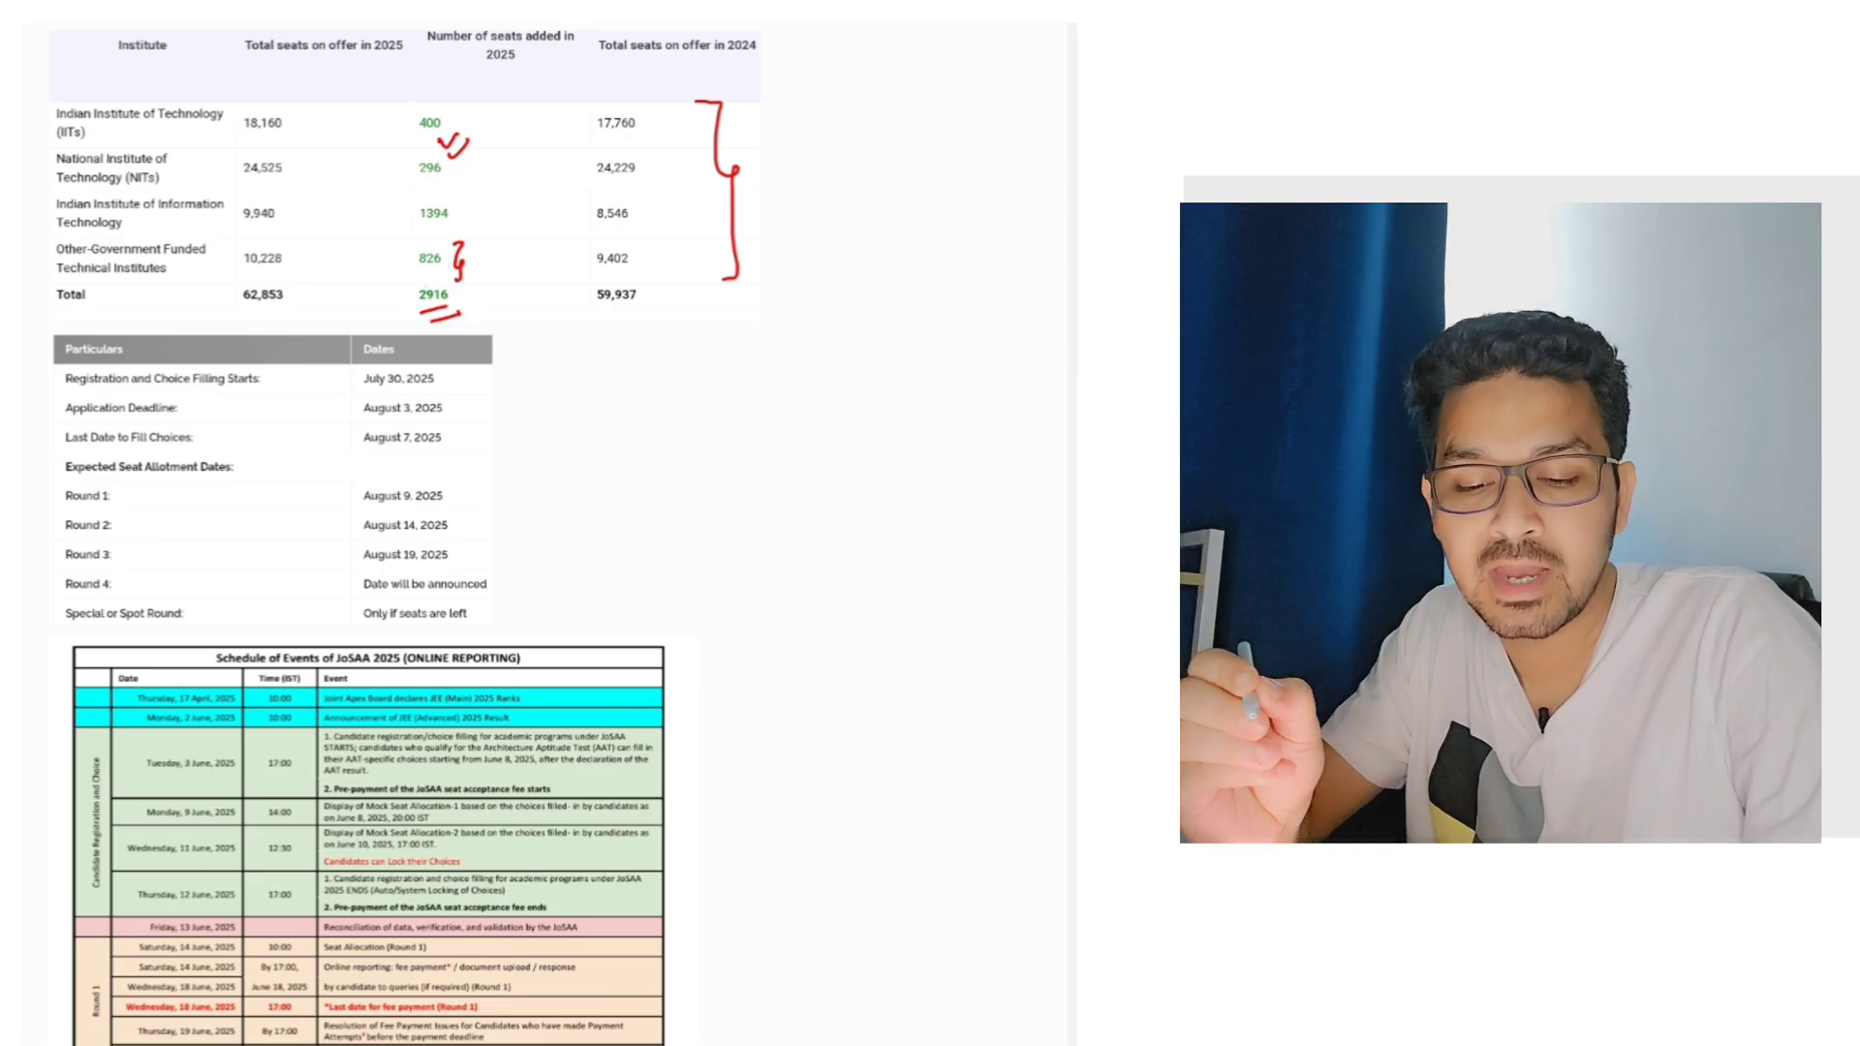
pyautogui.moveTo(238, 295); pyautogui.dragTo(296, 295)
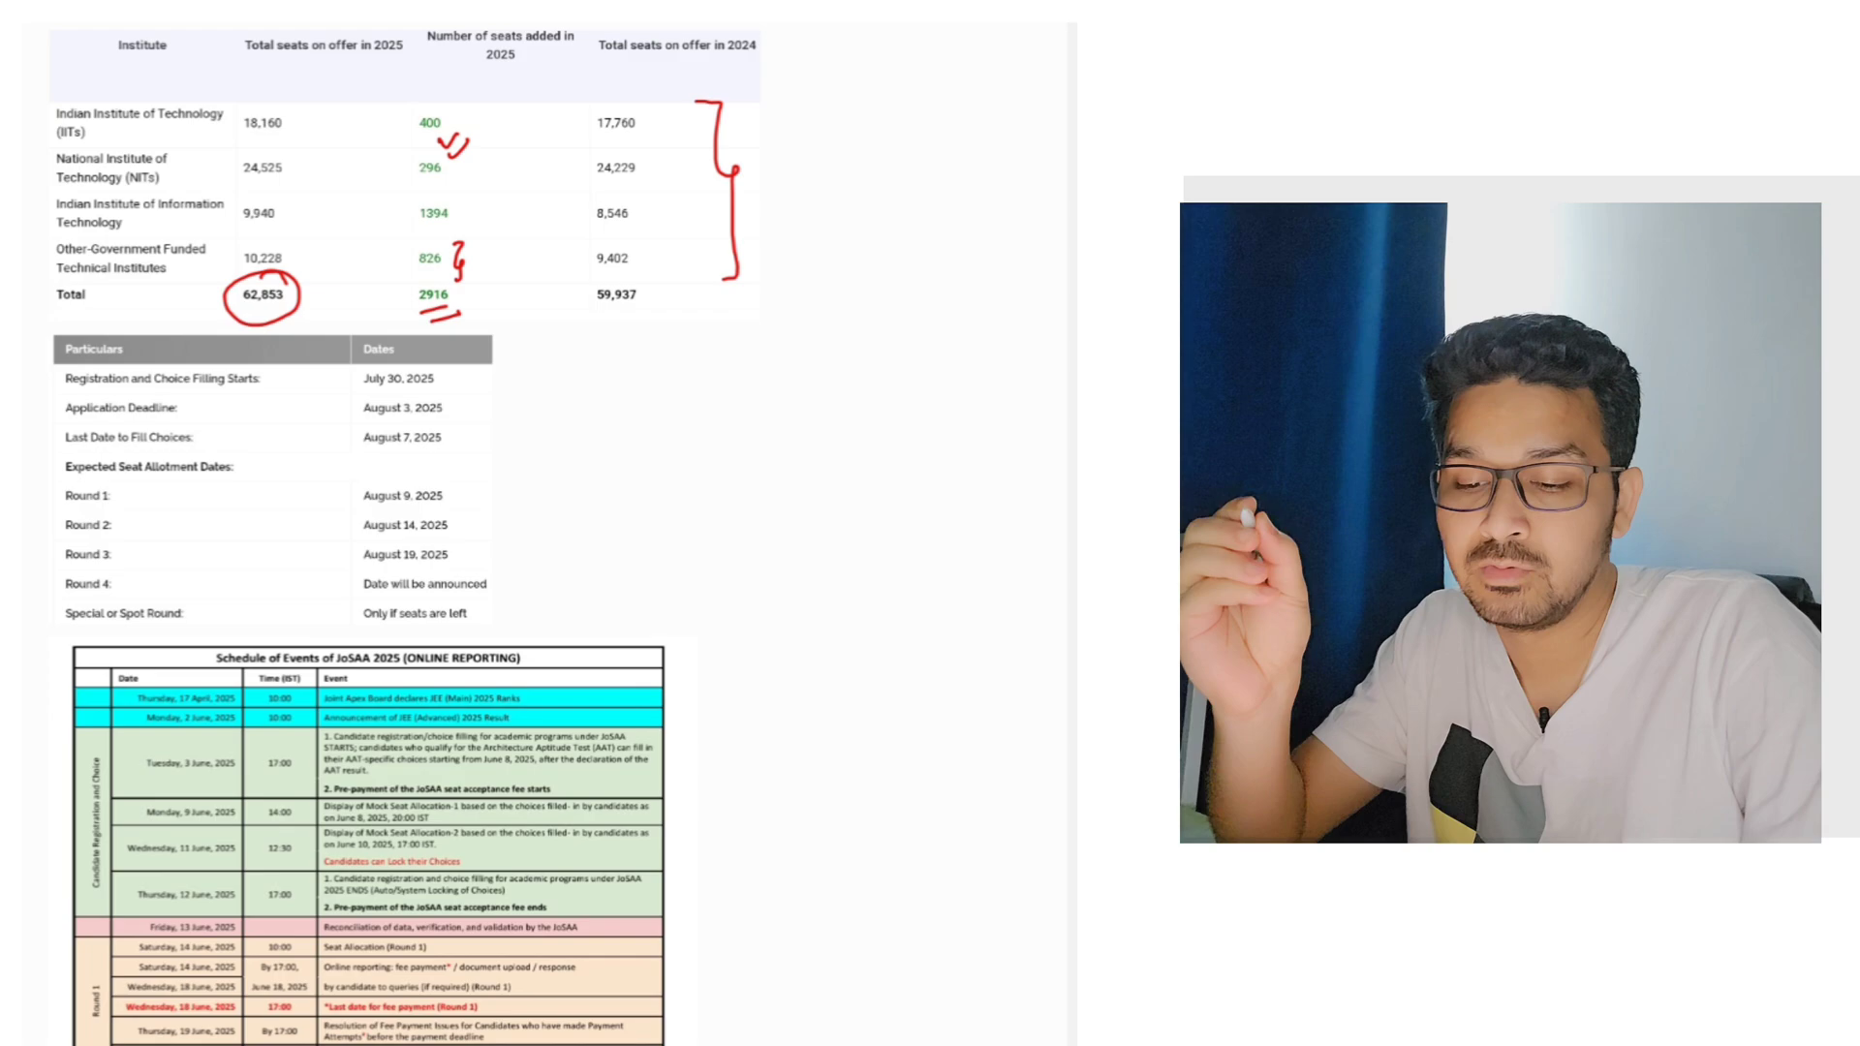
pyautogui.moveTo(581, 326); pyautogui.dragTo(623, 320)
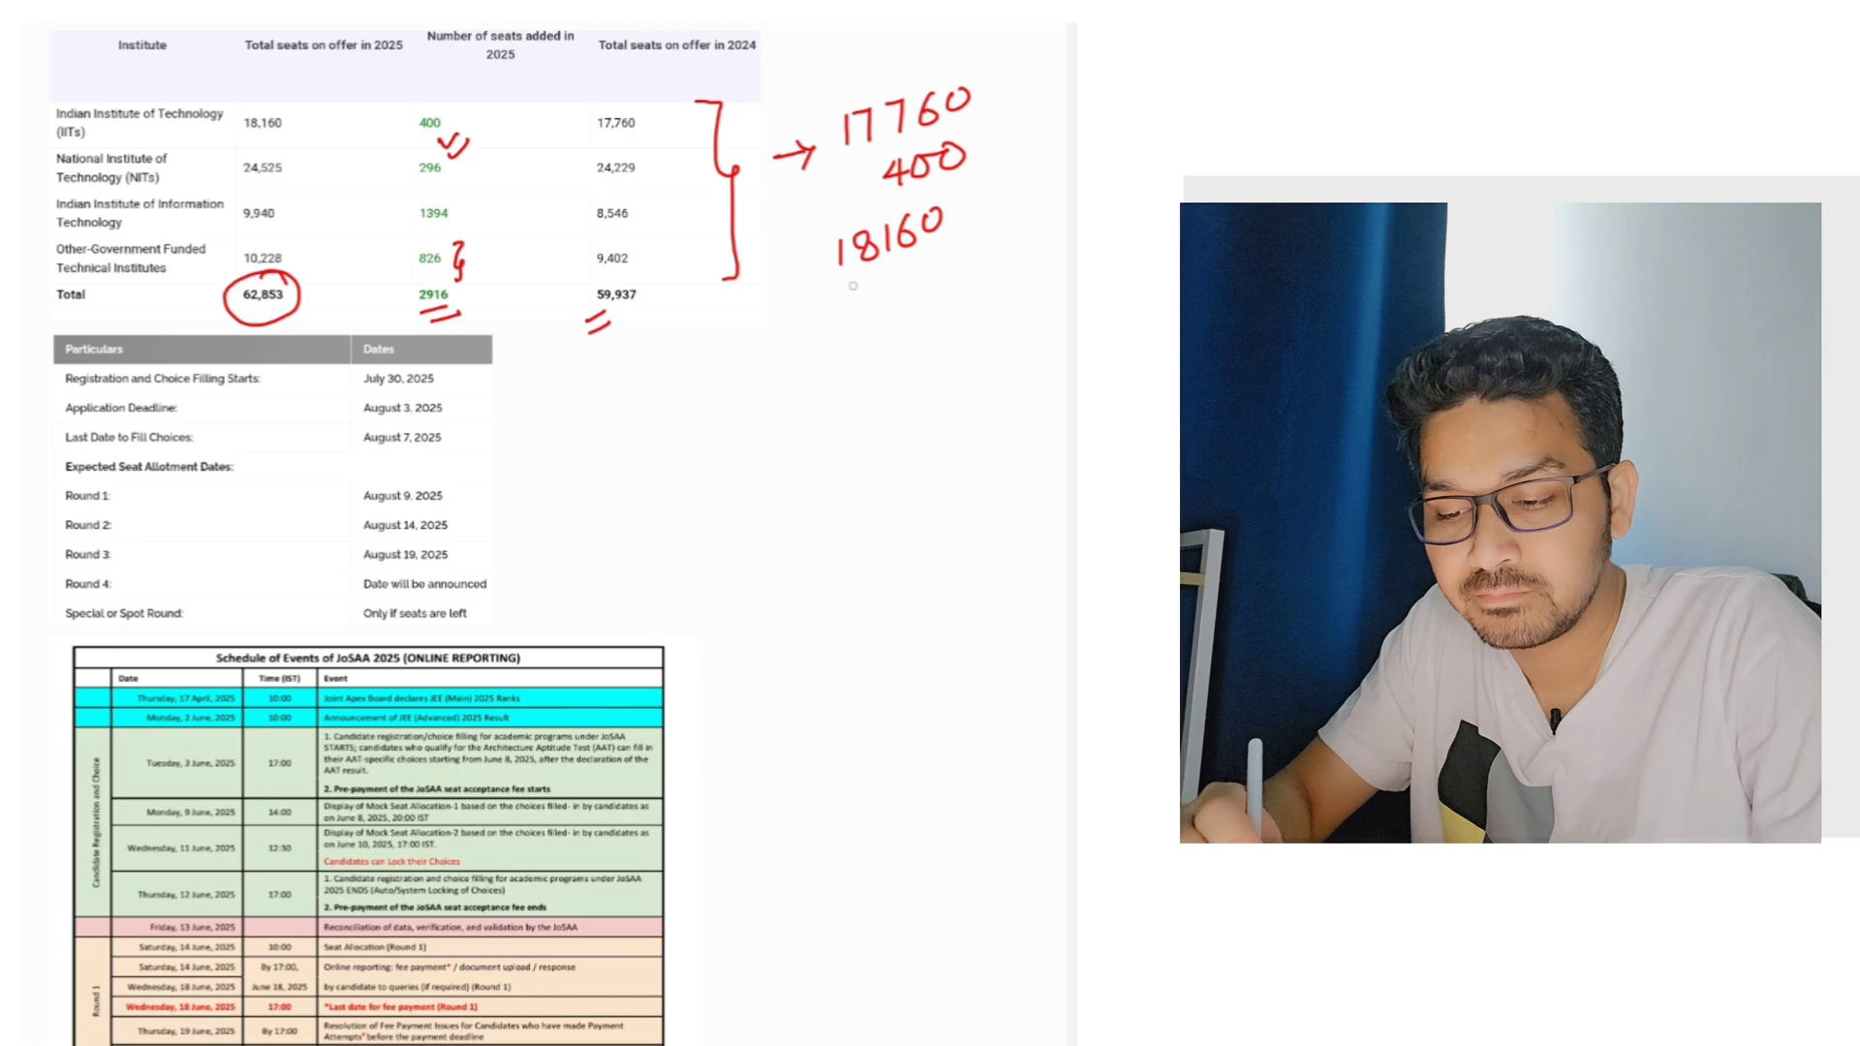
# Note 10K leads to Any Top IIT CS Branch, about 60 seats with category split, and bracket it
pyautogui.moveTo(888, 254); pyautogui.dragTo(887, 297)
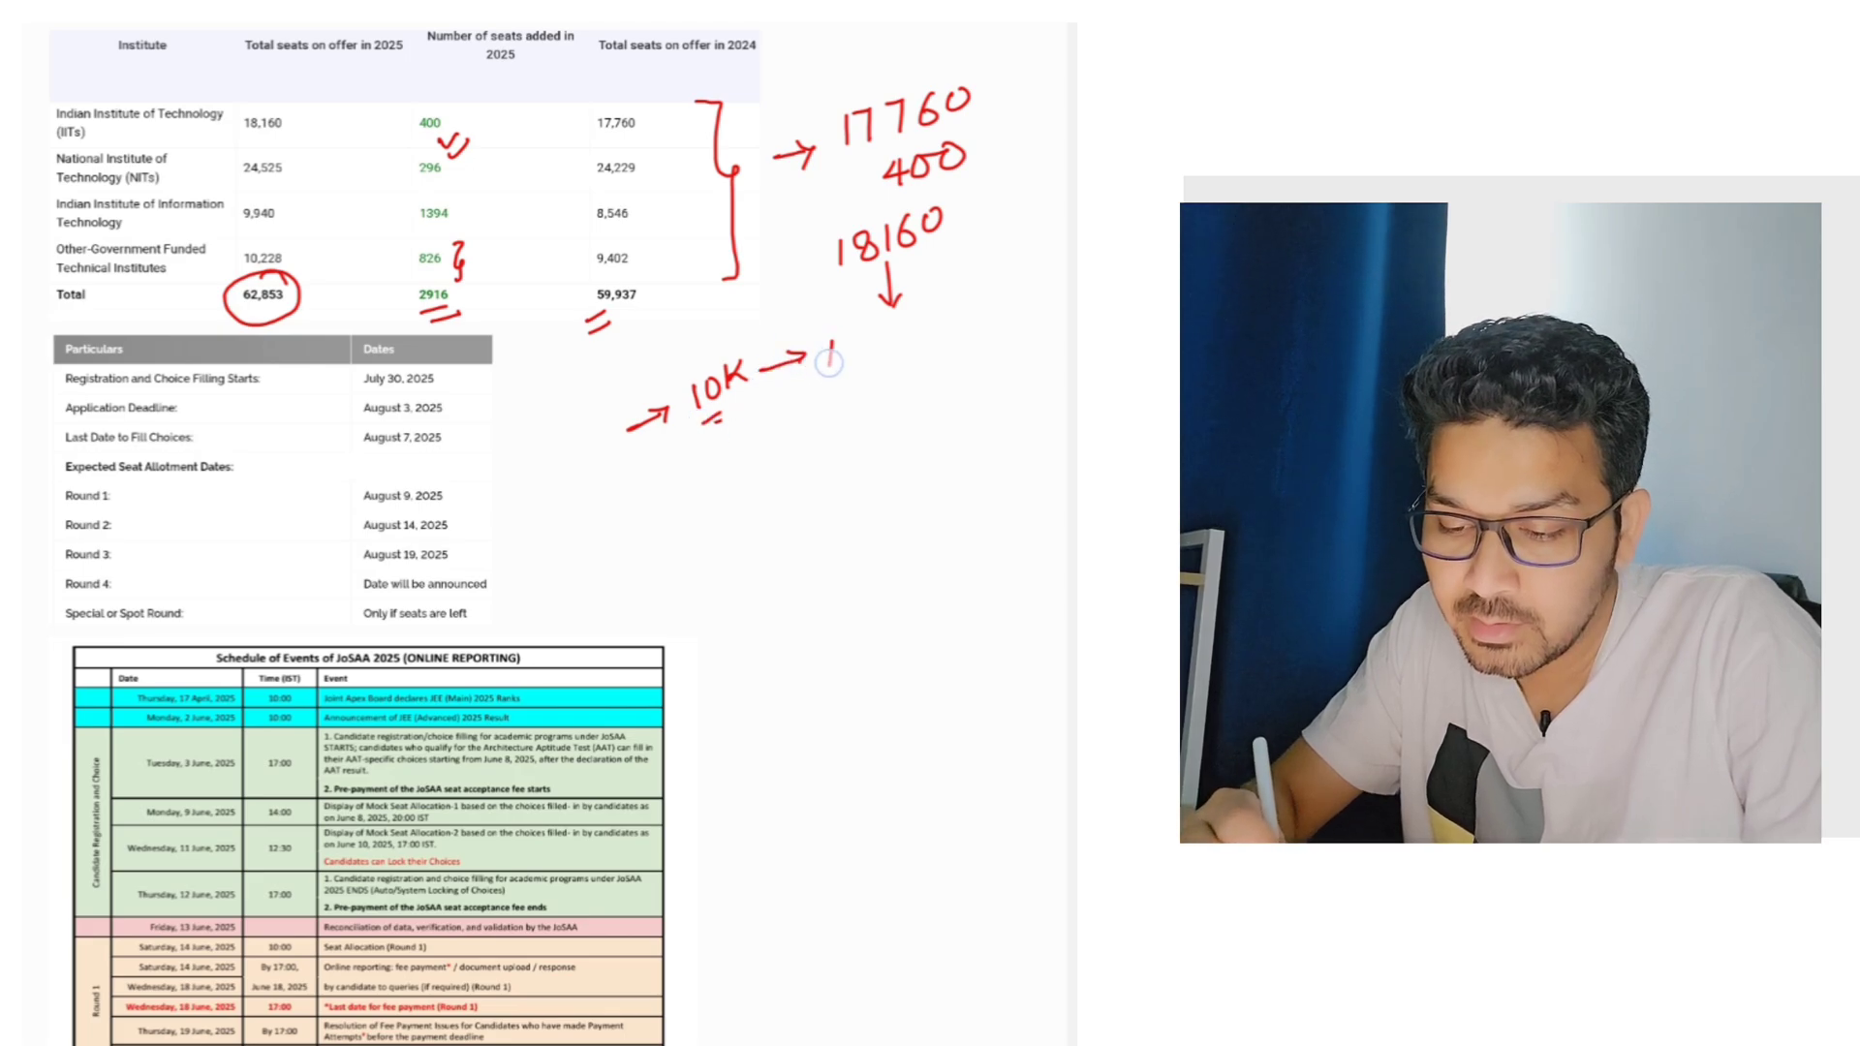
pyautogui.write('AnyT')
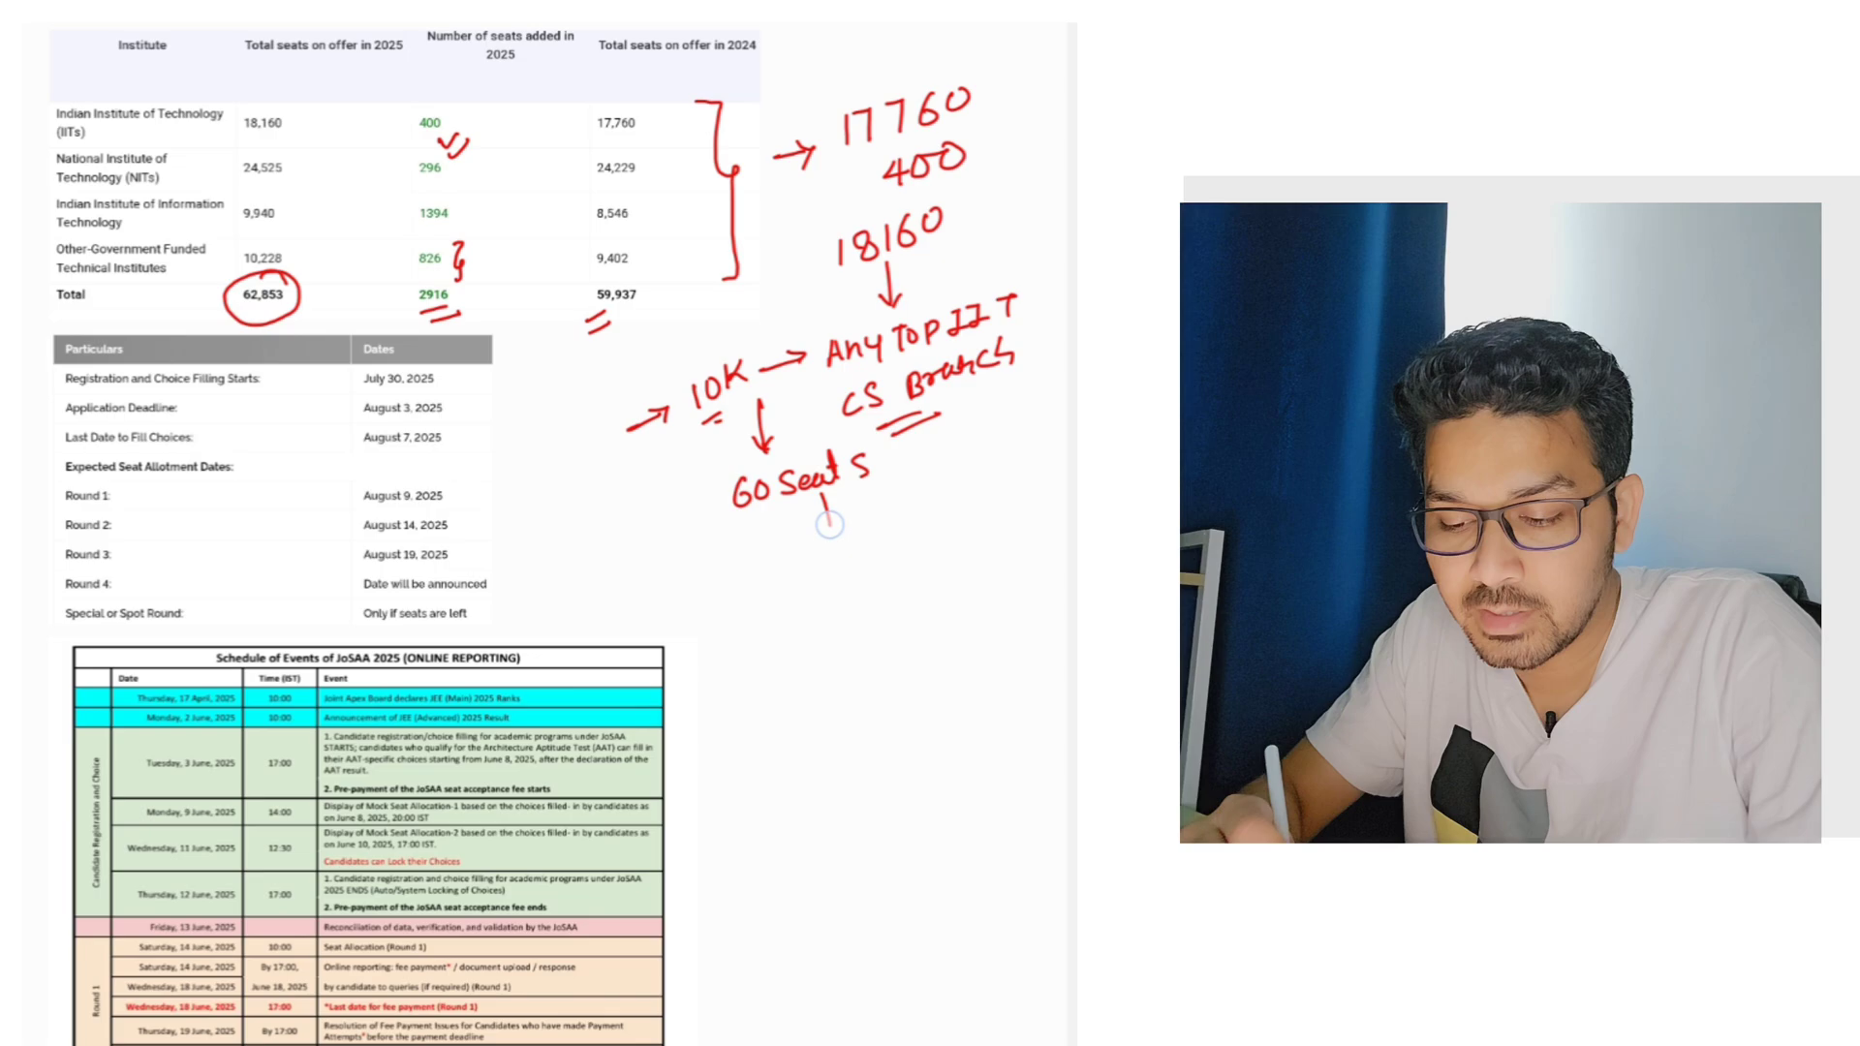
pyautogui.moveTo(830, 492); pyautogui.dragTo(902, 504)
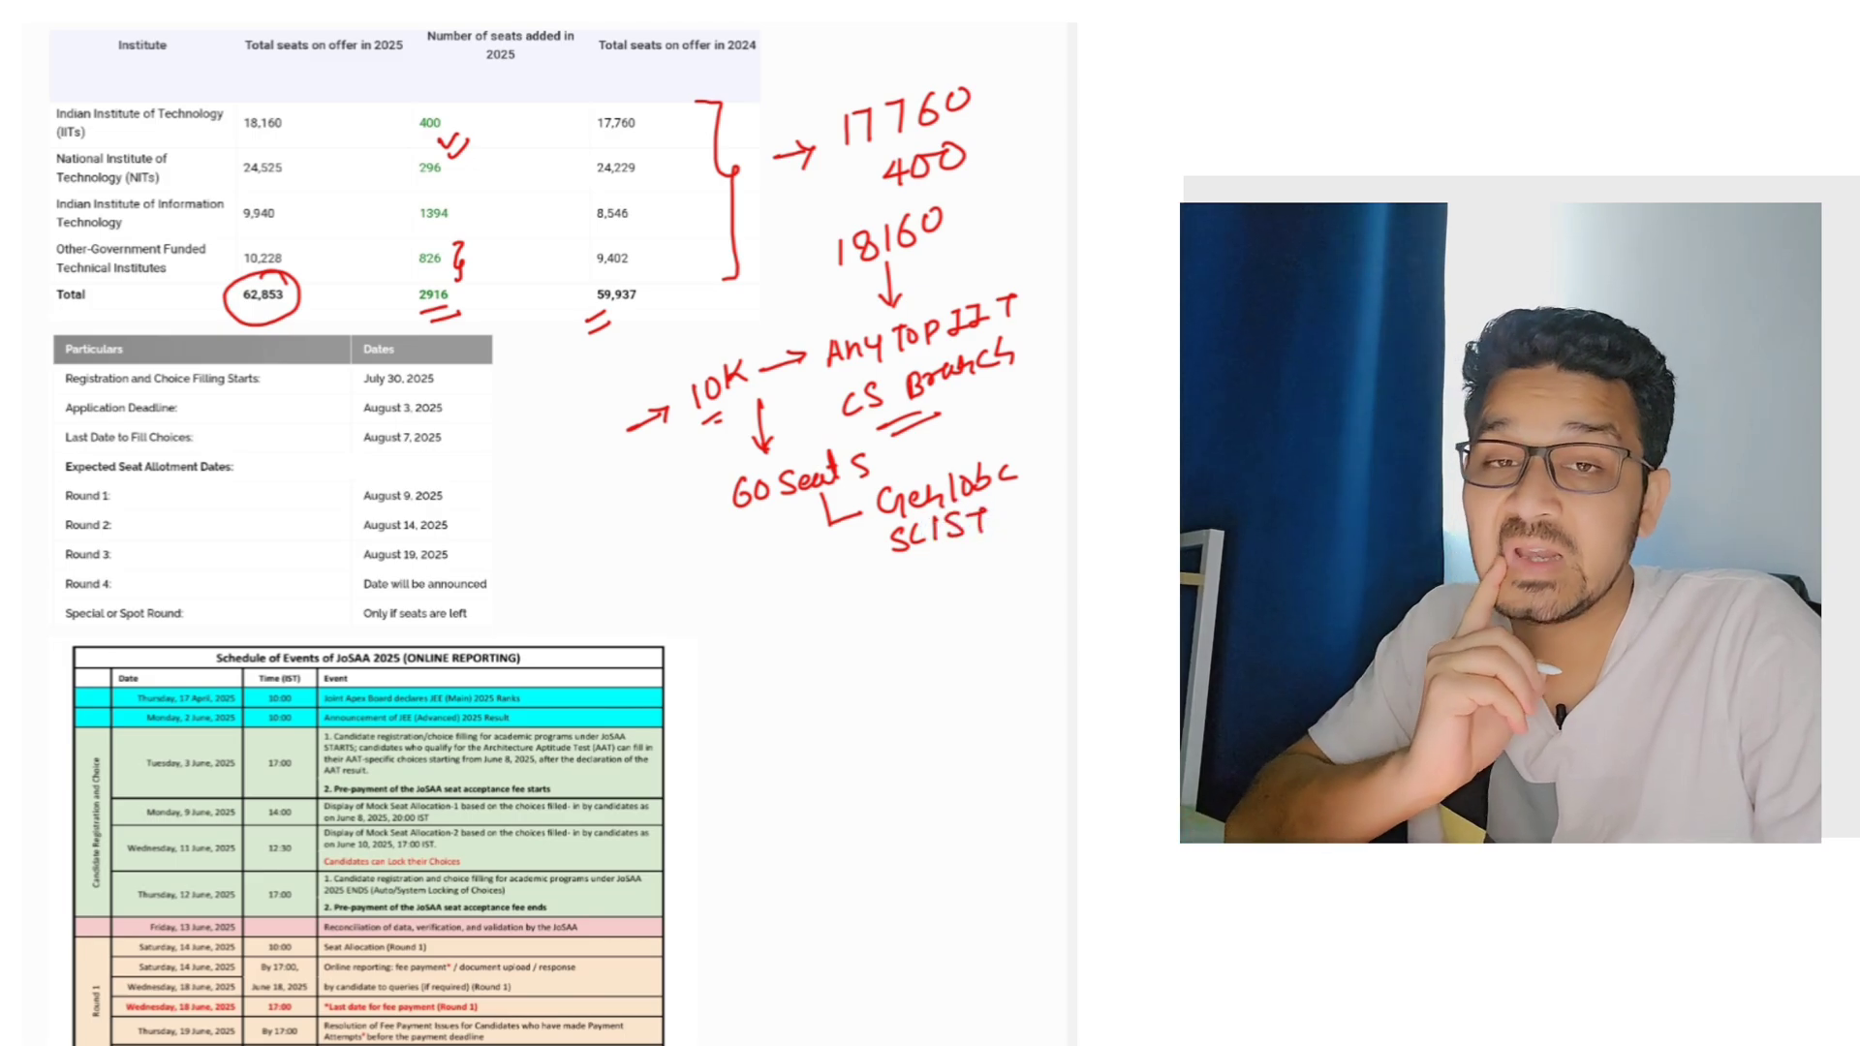
pyautogui.moveTo(706, 463); pyautogui.dragTo(718, 591)
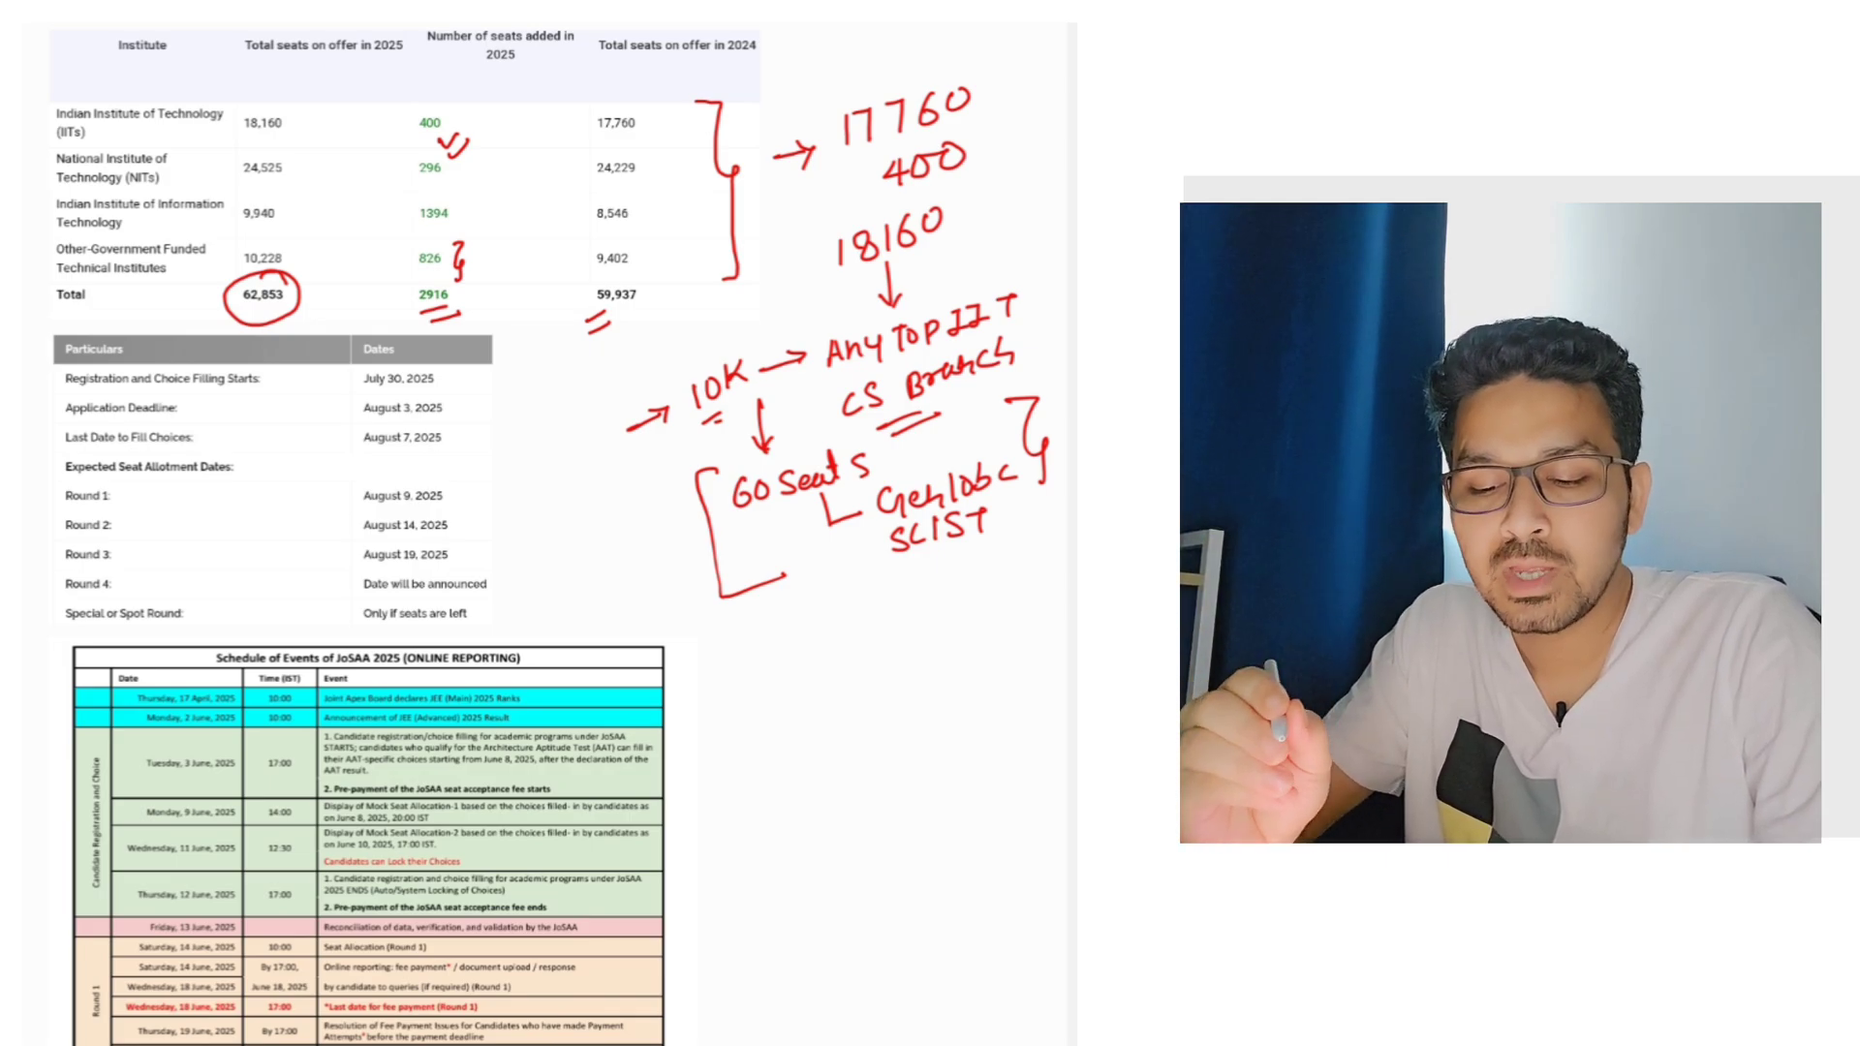
# Bracket the JoSAA schedule of events and add a boxed 17K Advanced 98 percentile note
pyautogui.moveTo(735, 640); pyautogui.dragTo(721, 813)
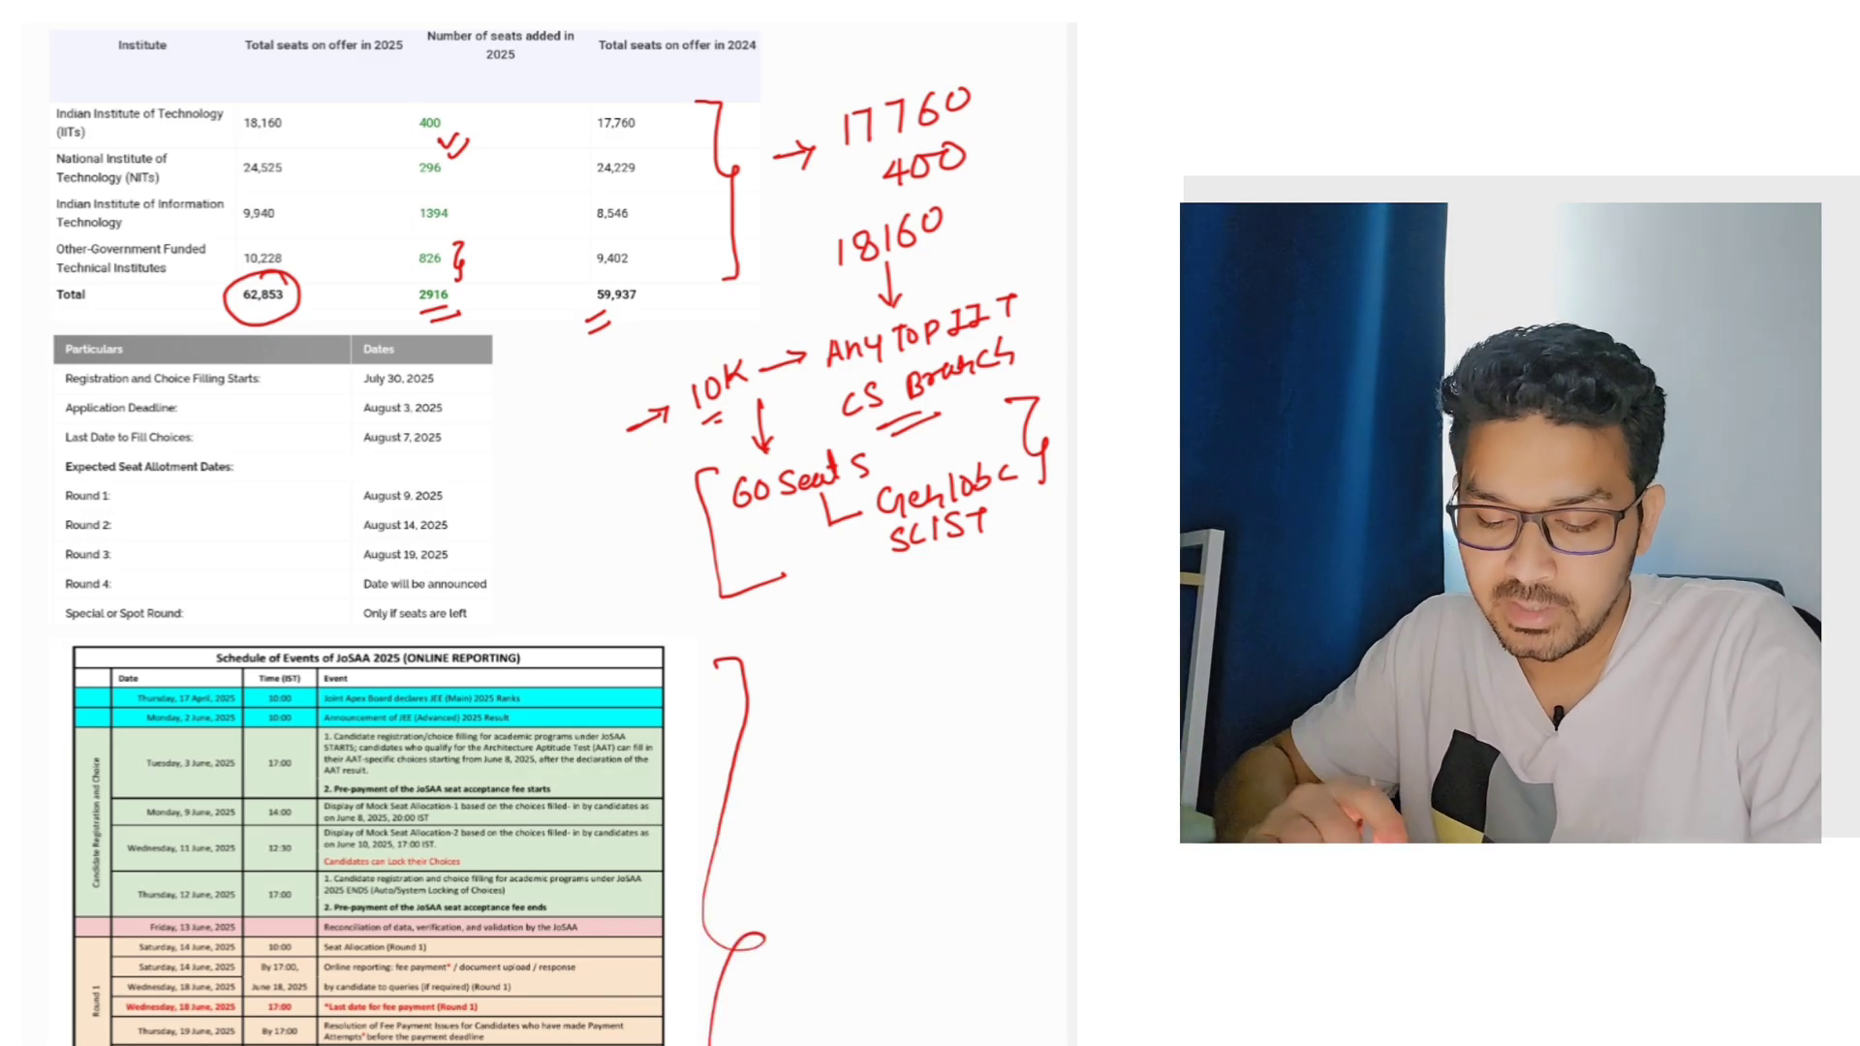
pyautogui.scroll(-3)
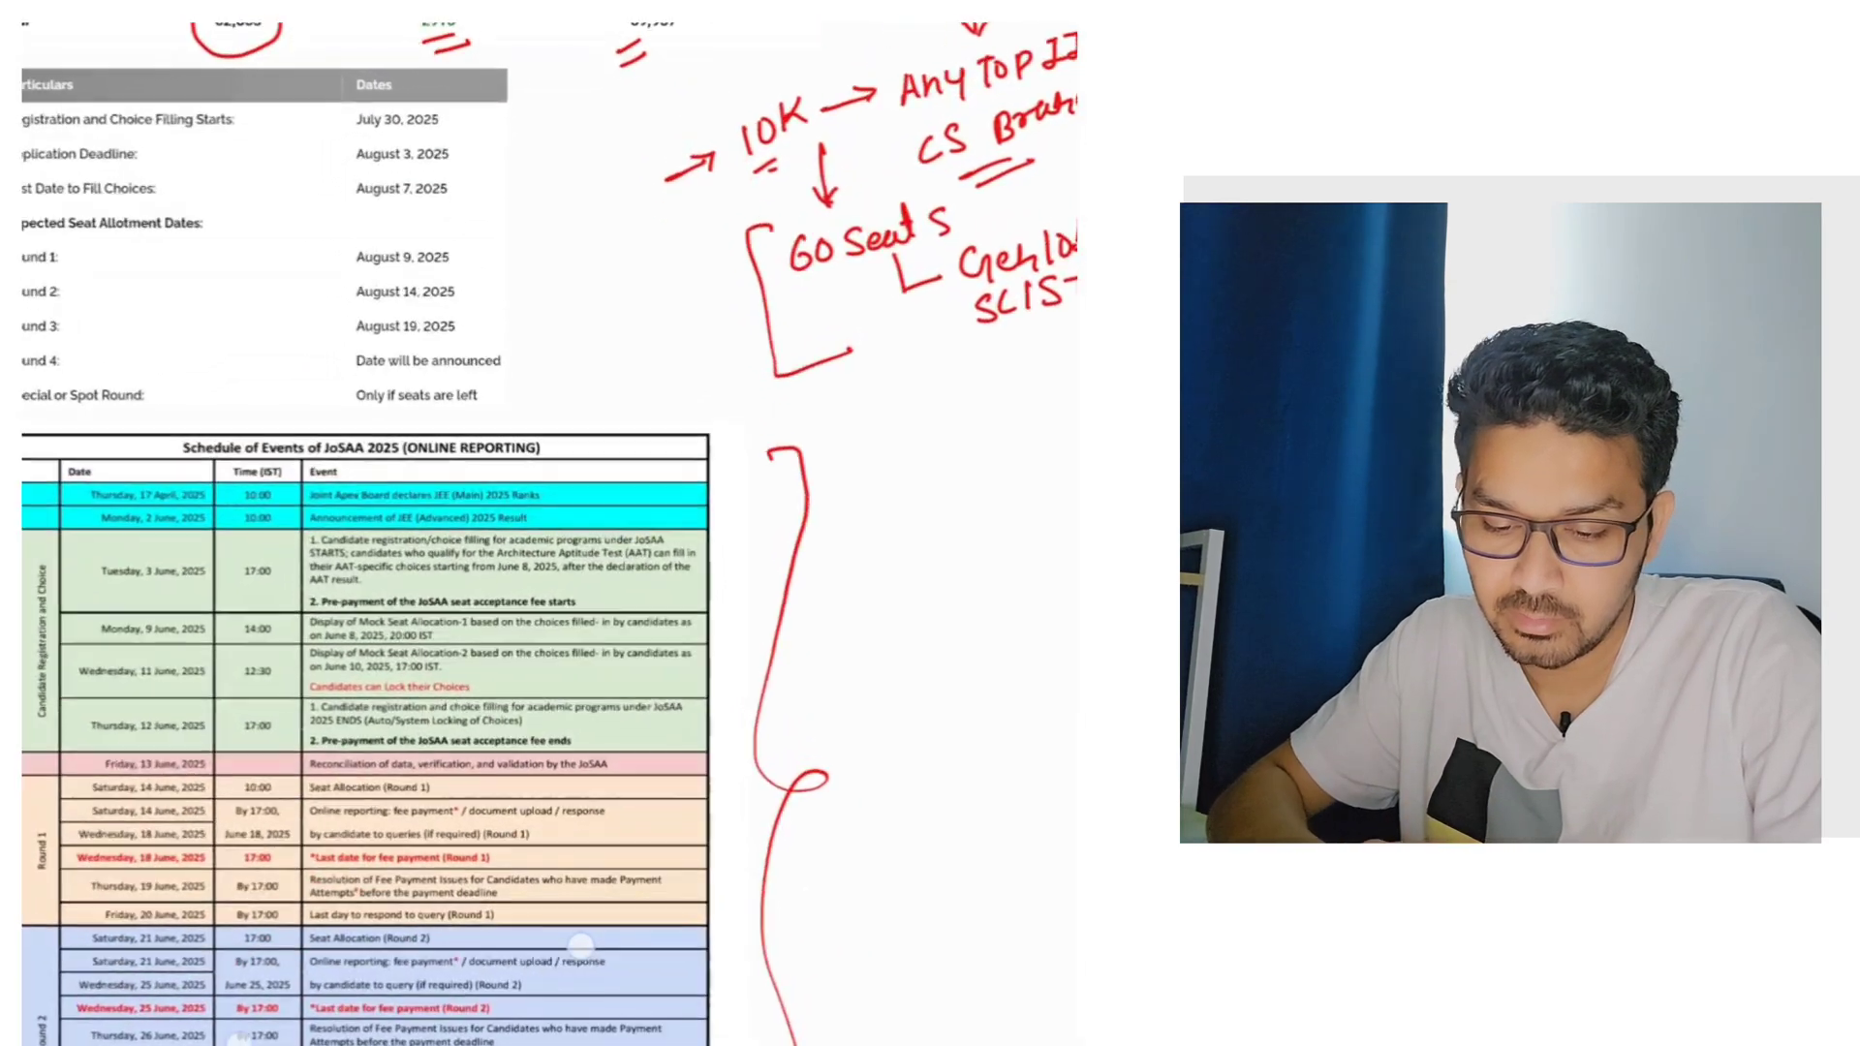
pyautogui.scroll(-3)
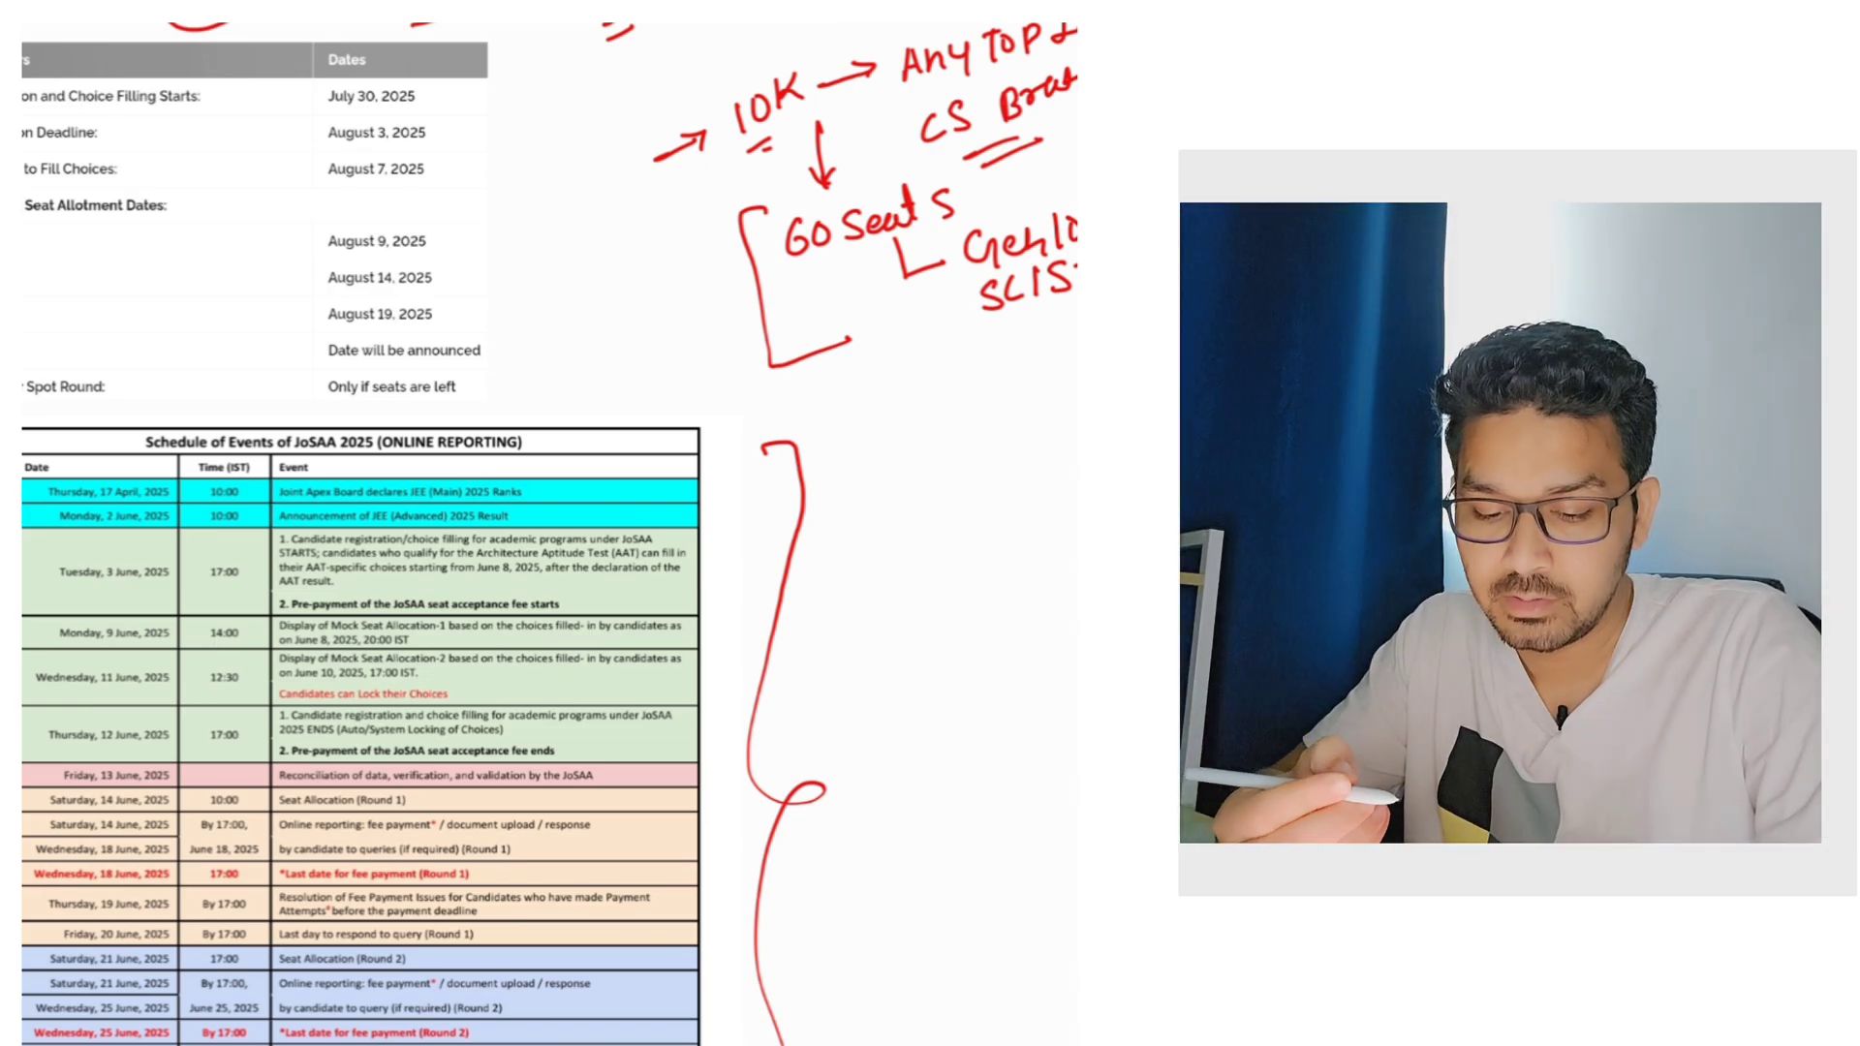
pyautogui.scroll(-3)
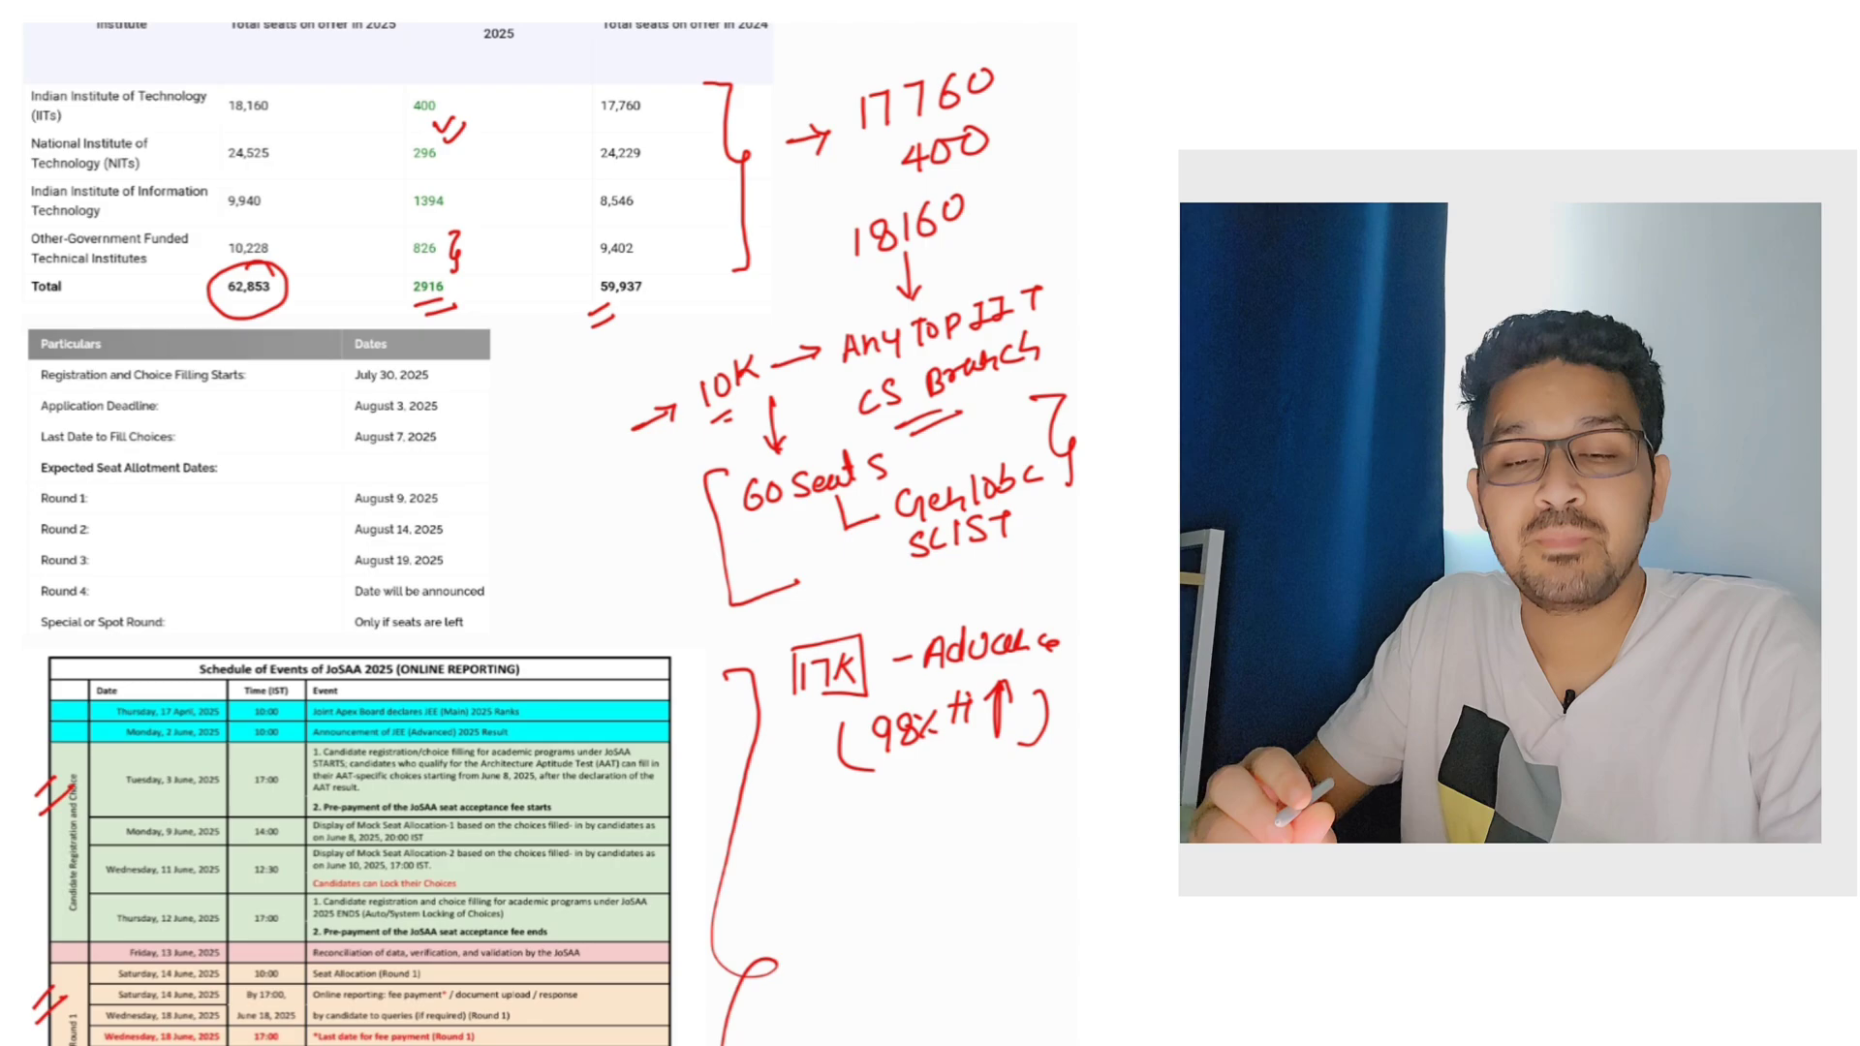
# Write 'Des Top NIT via DASA' under 17K and mark registration dates 'Reg' with a bracket
pyautogui.write('Des Top NIT')
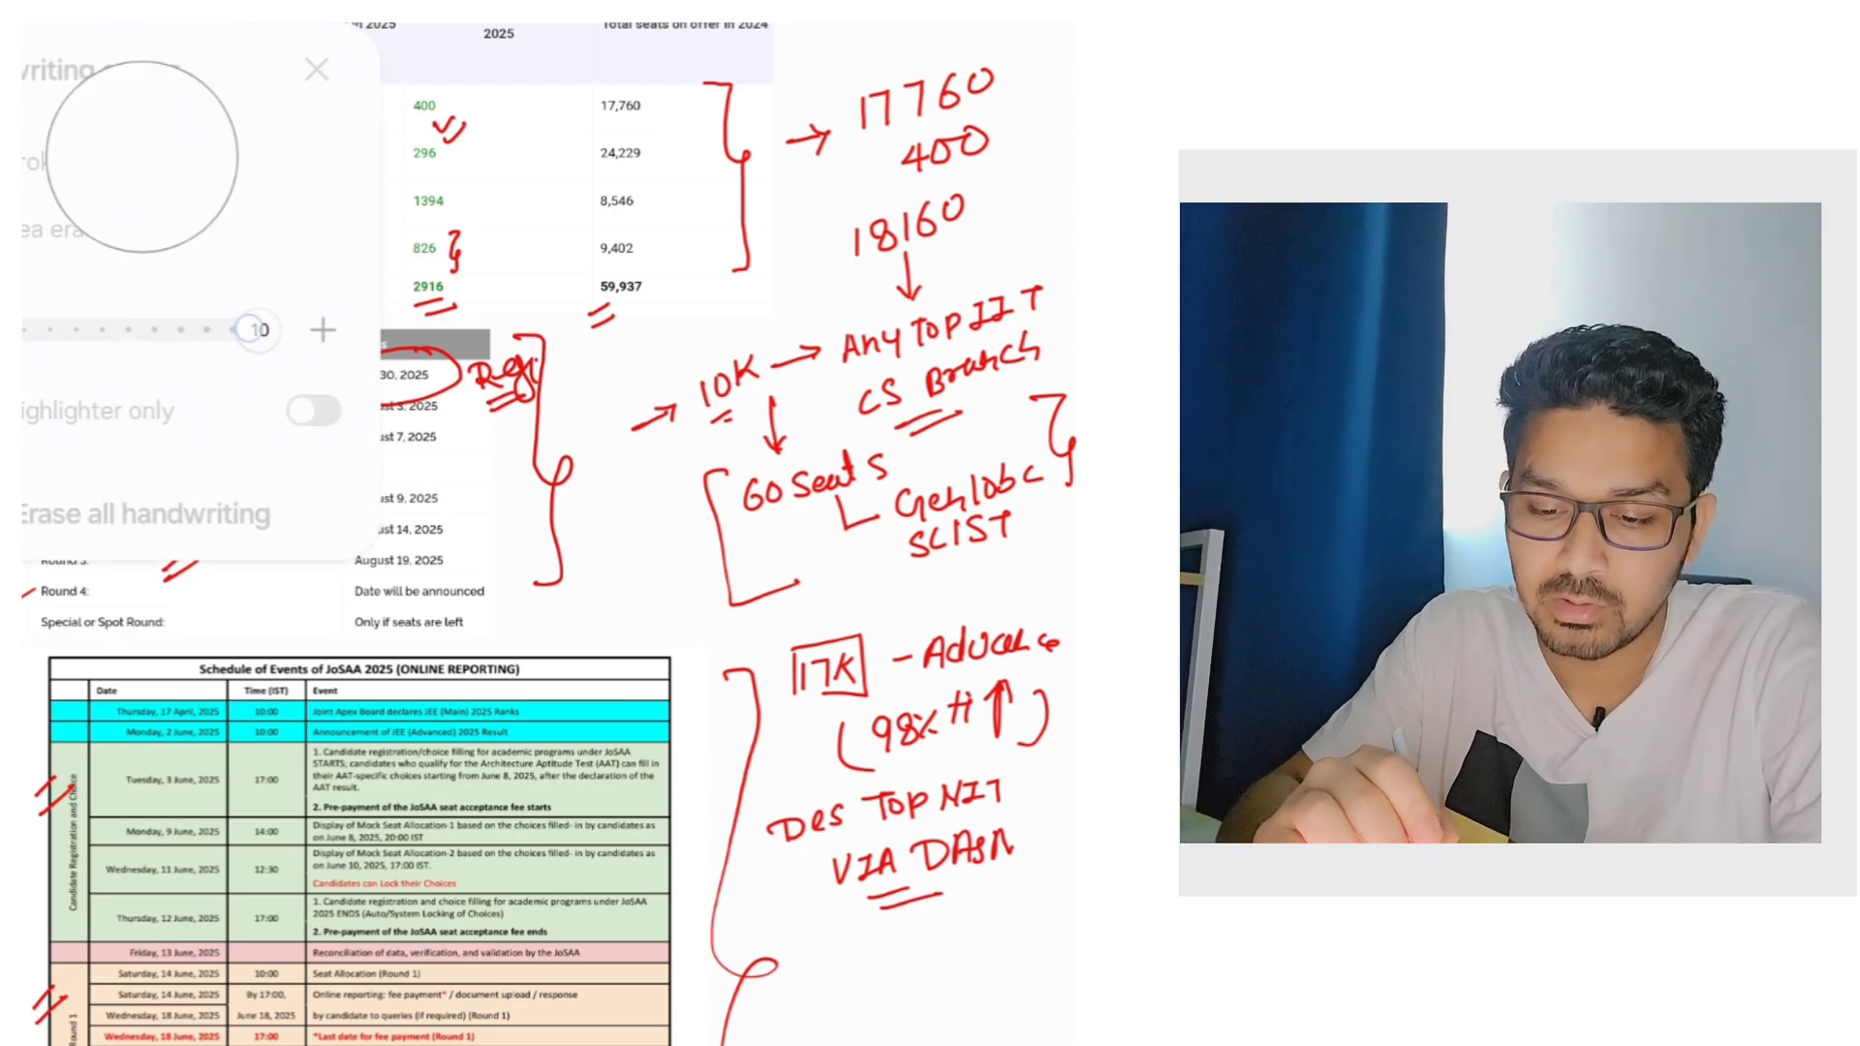
# Dismiss handwriting settings, circle July 30, 2025, and write underlined DASA beside allotment rounds
pyautogui.click(315, 70)
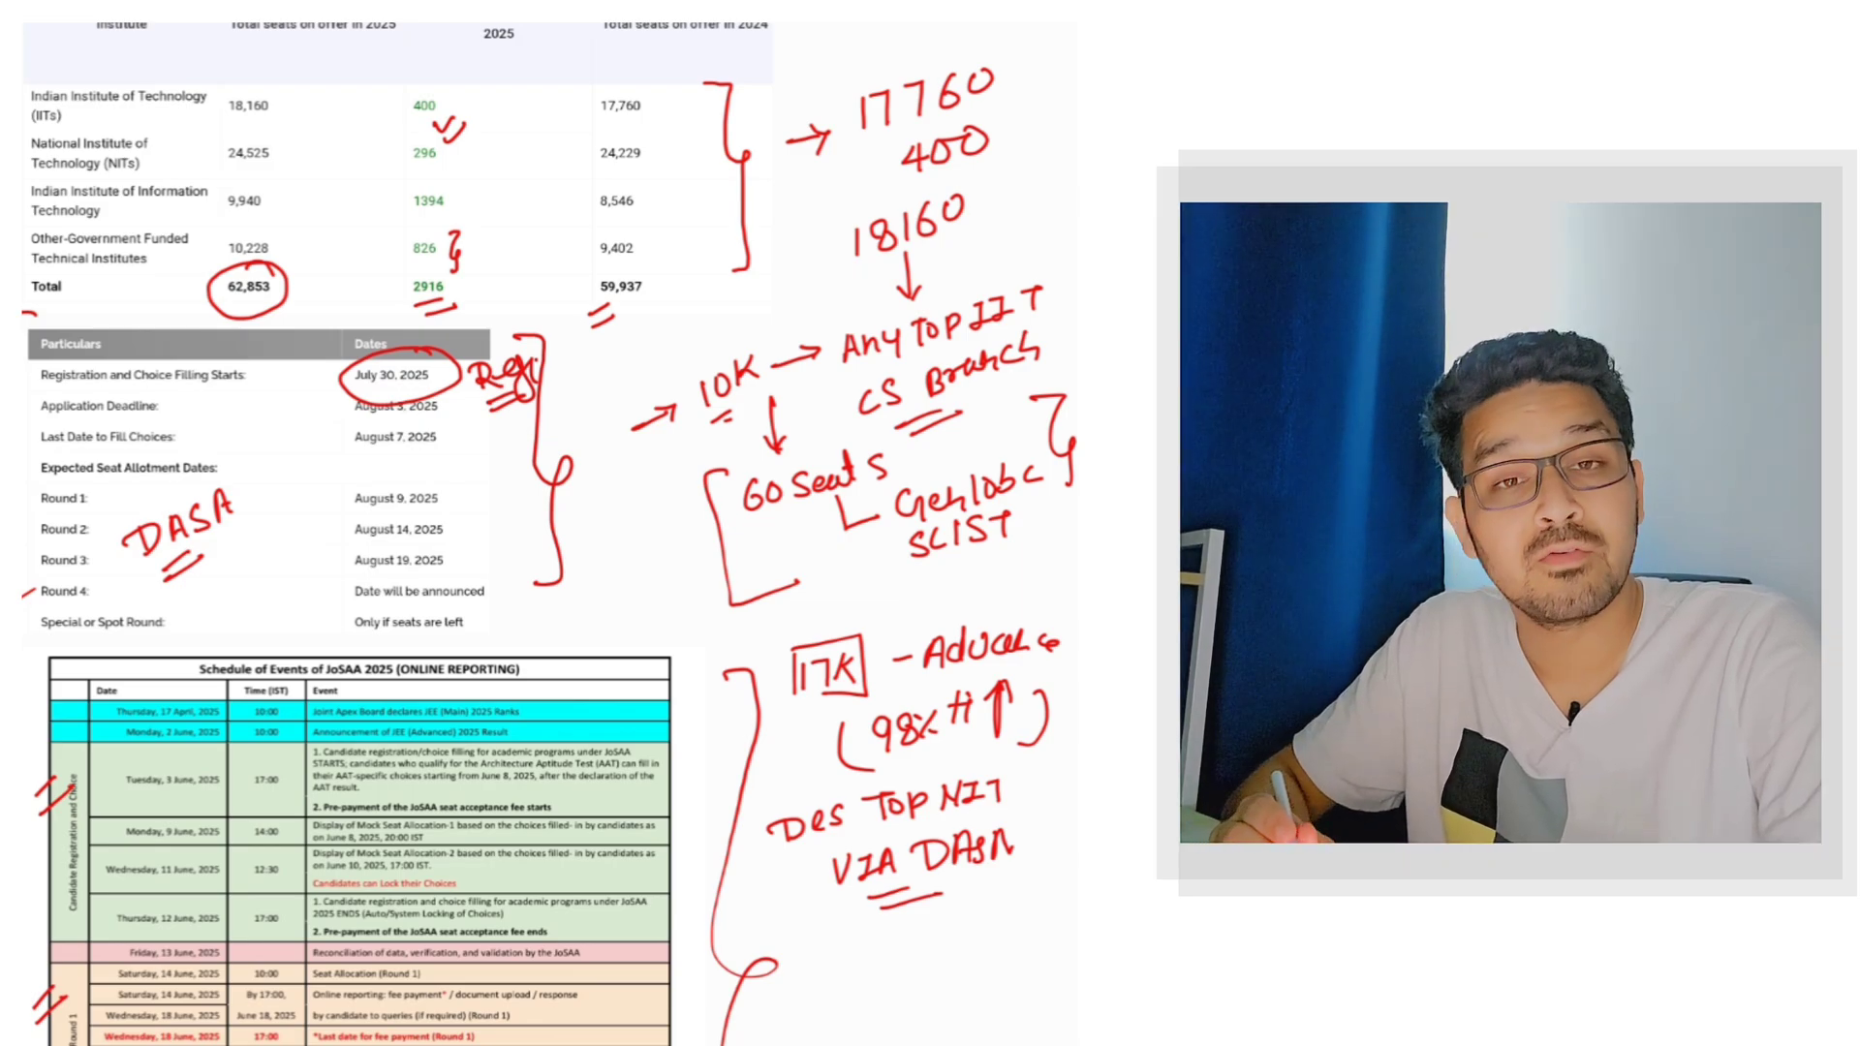